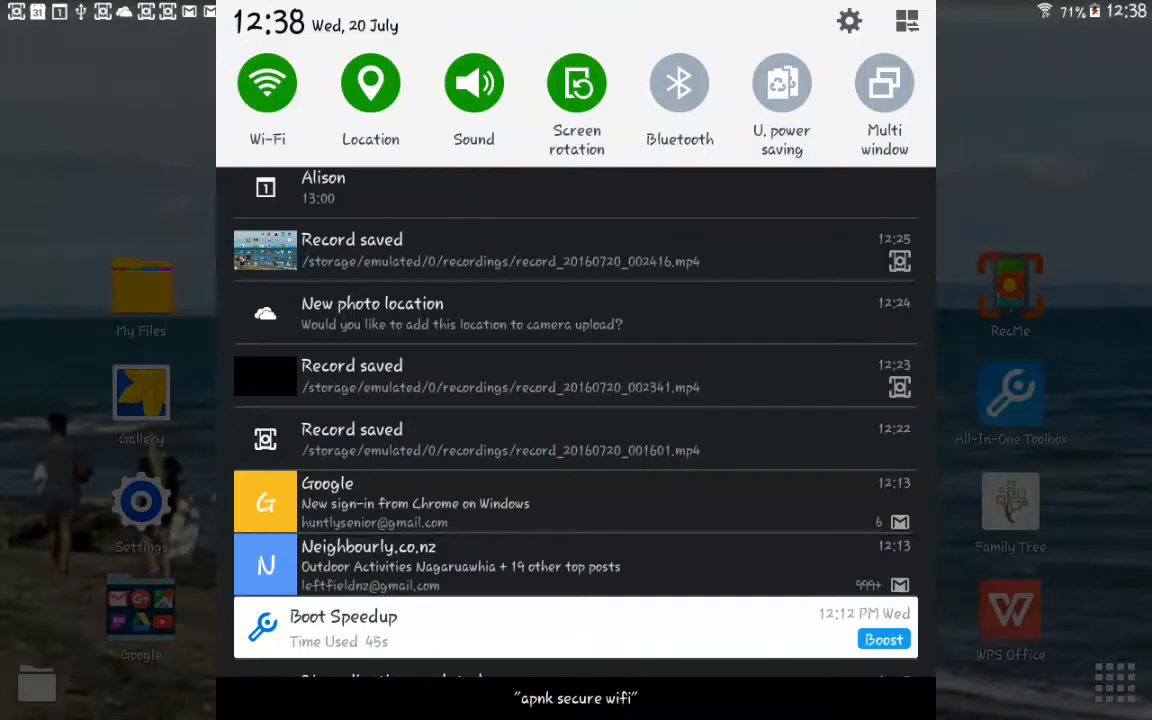
scroll(down, 3)
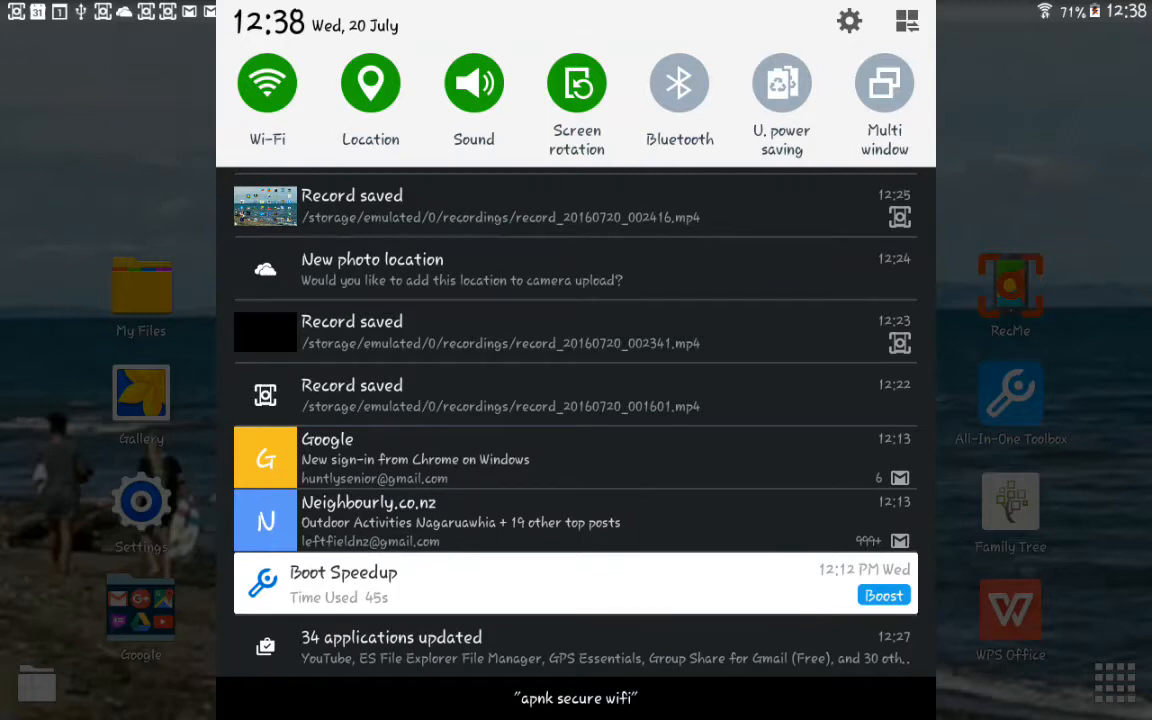
scroll(down, 3)
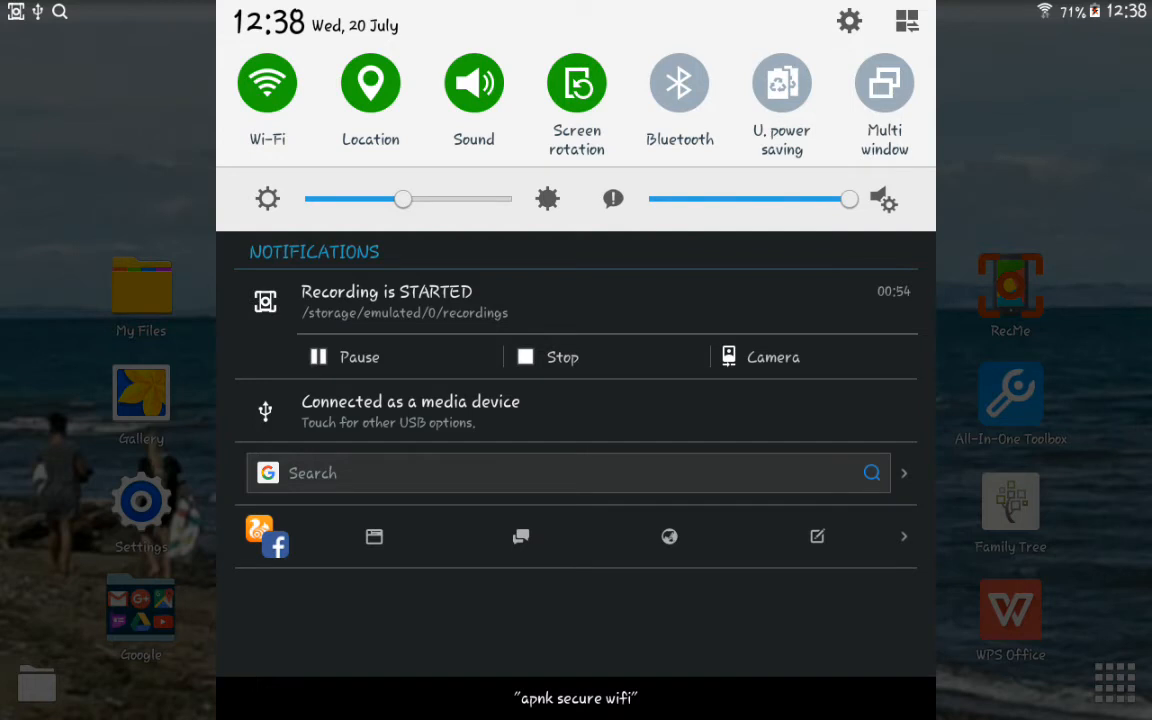
scroll(left, 3)
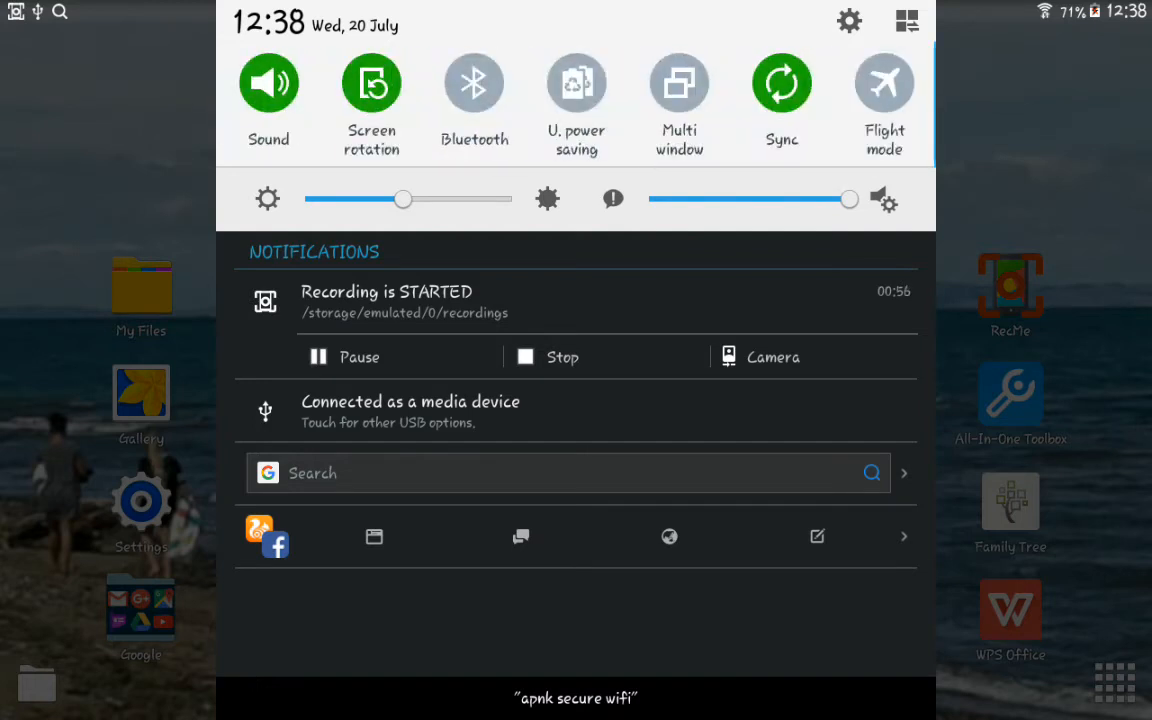